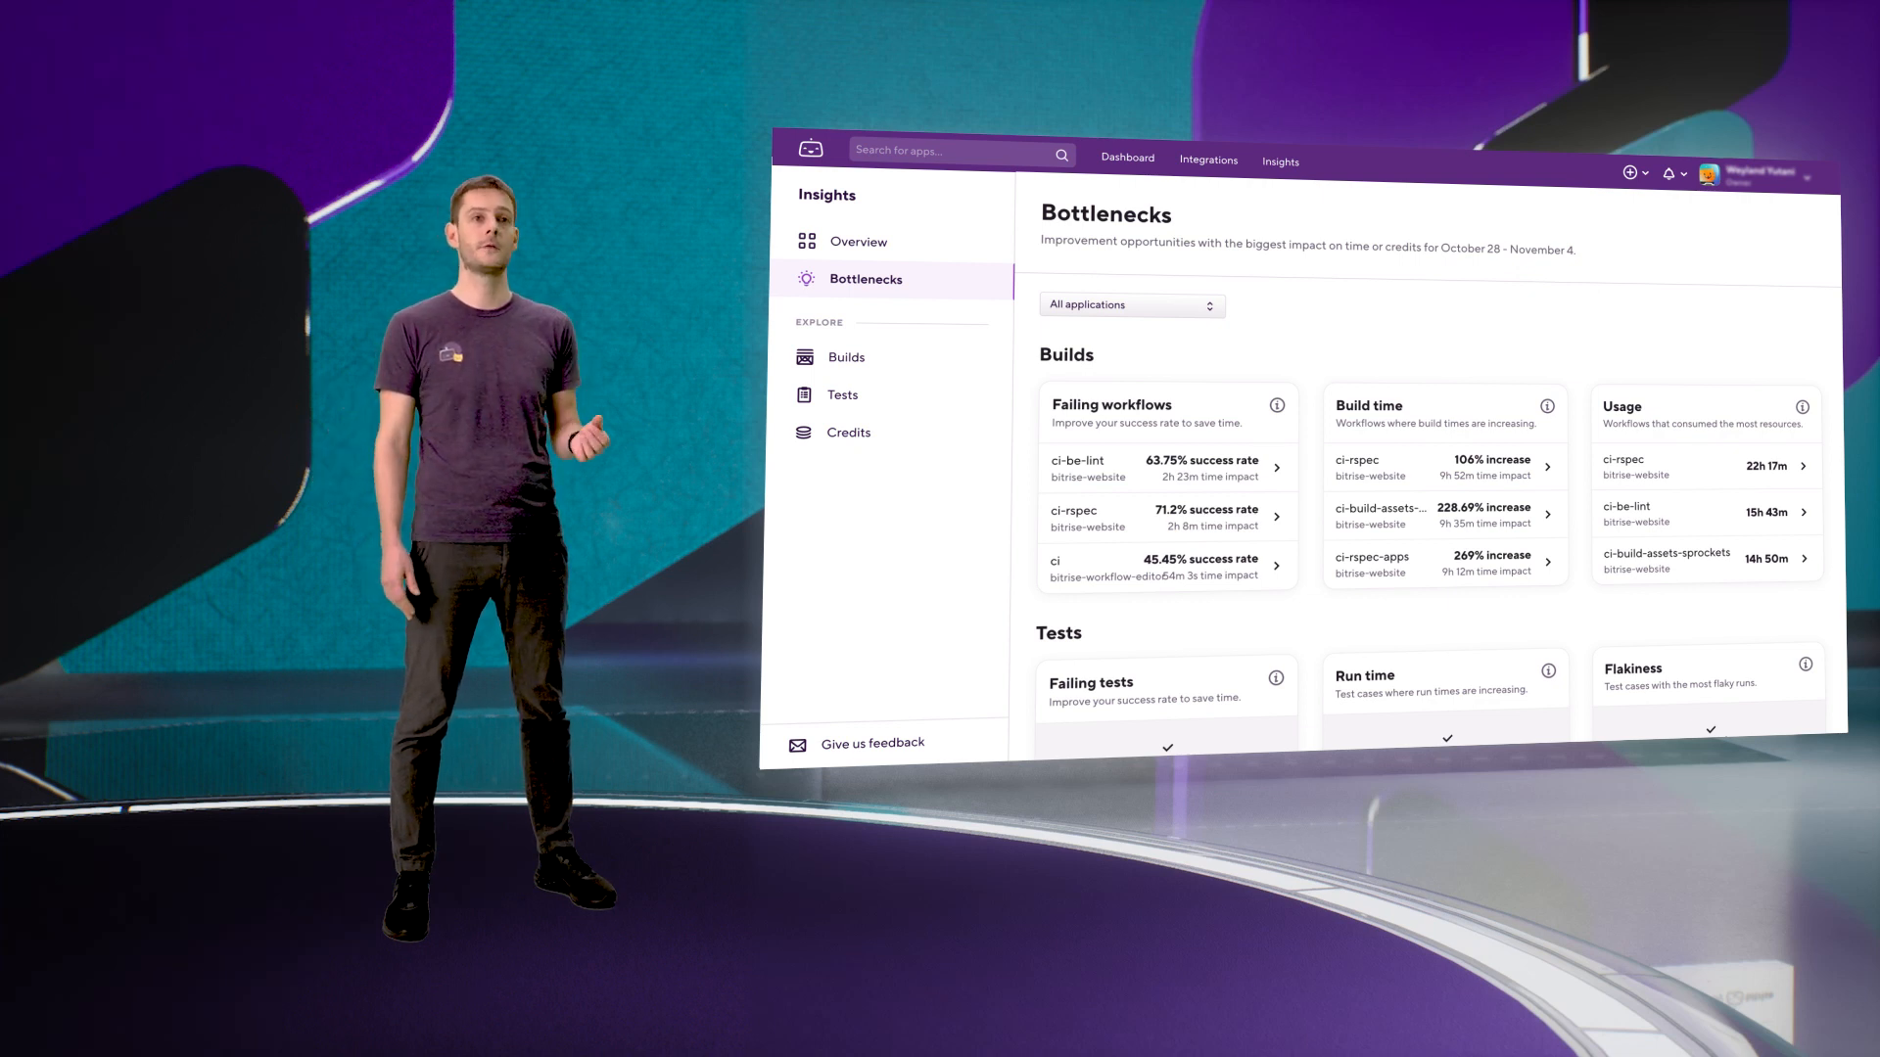
Show the Builds explore page with weekly build-time trends over the last 90 days.
{"action": "left_click", "coordinate": [845, 356]}
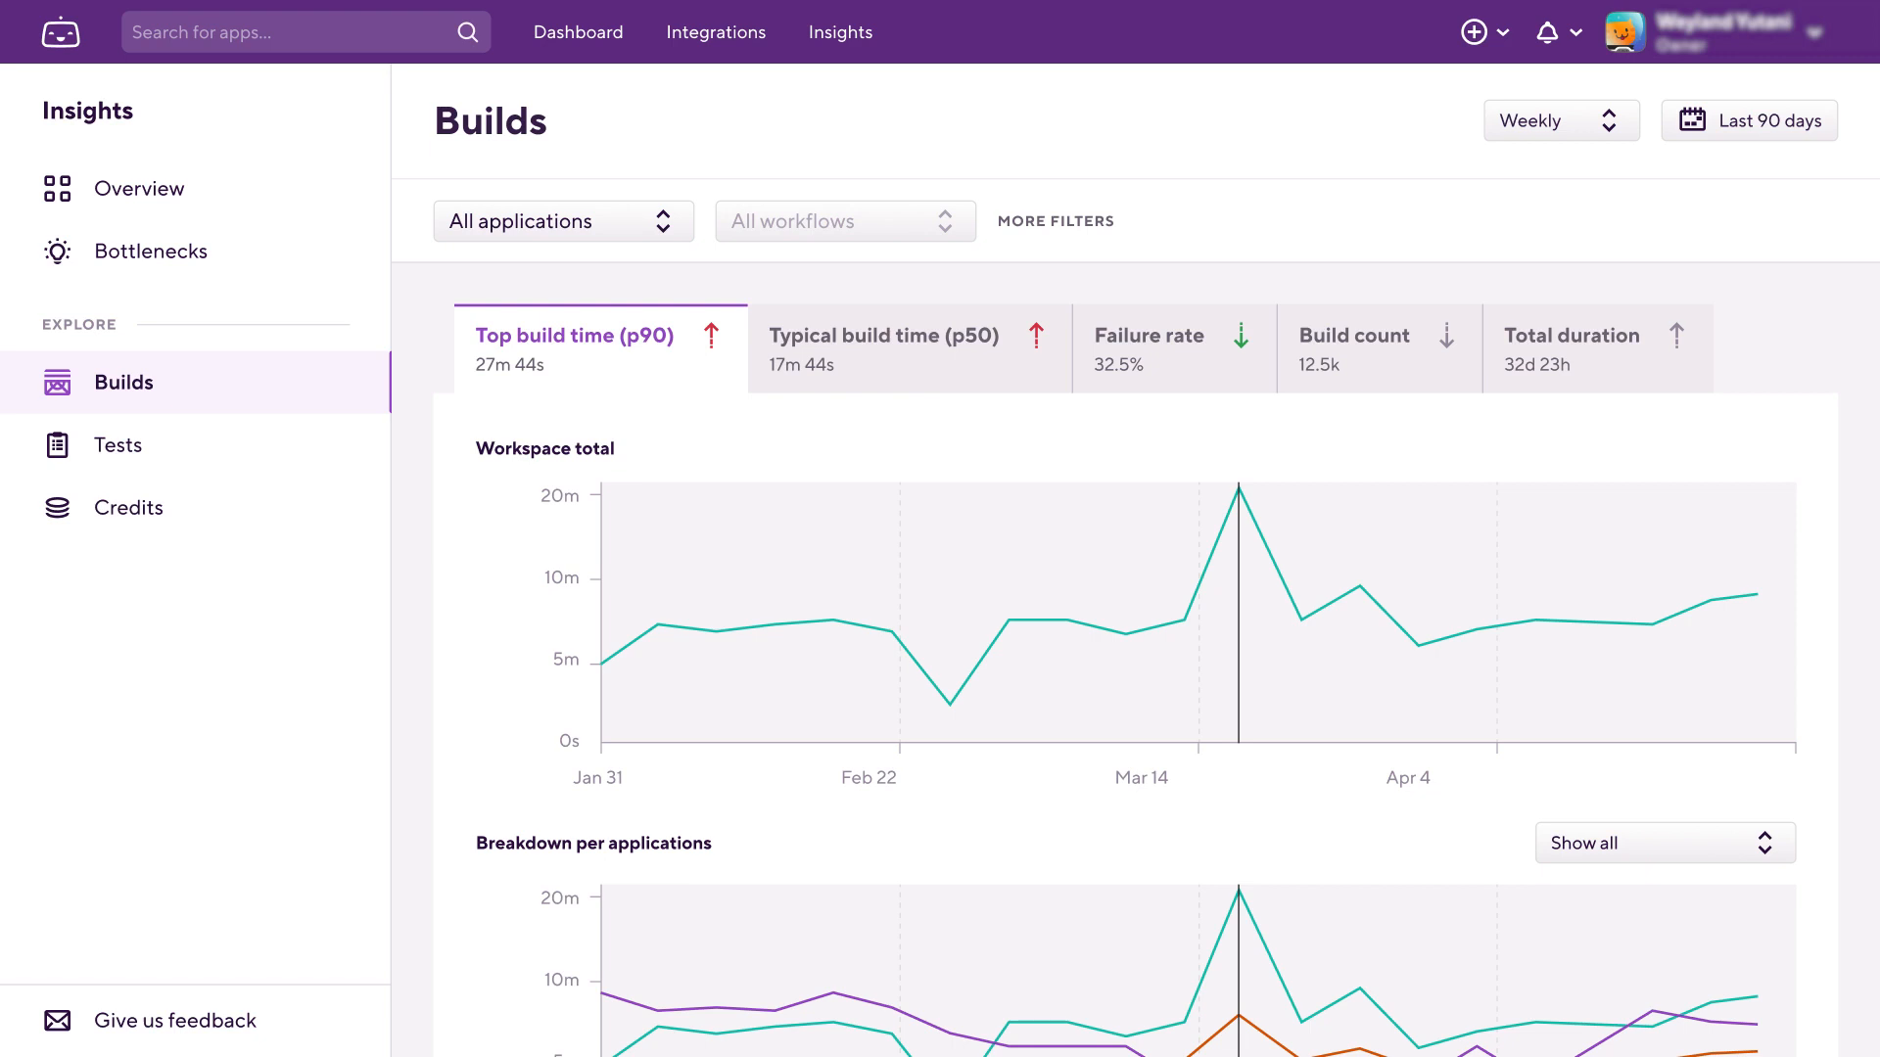
Show the Insights overview charting p90 successful build time and build failure rate.
{"action": "left_click", "coordinate": [139, 188]}
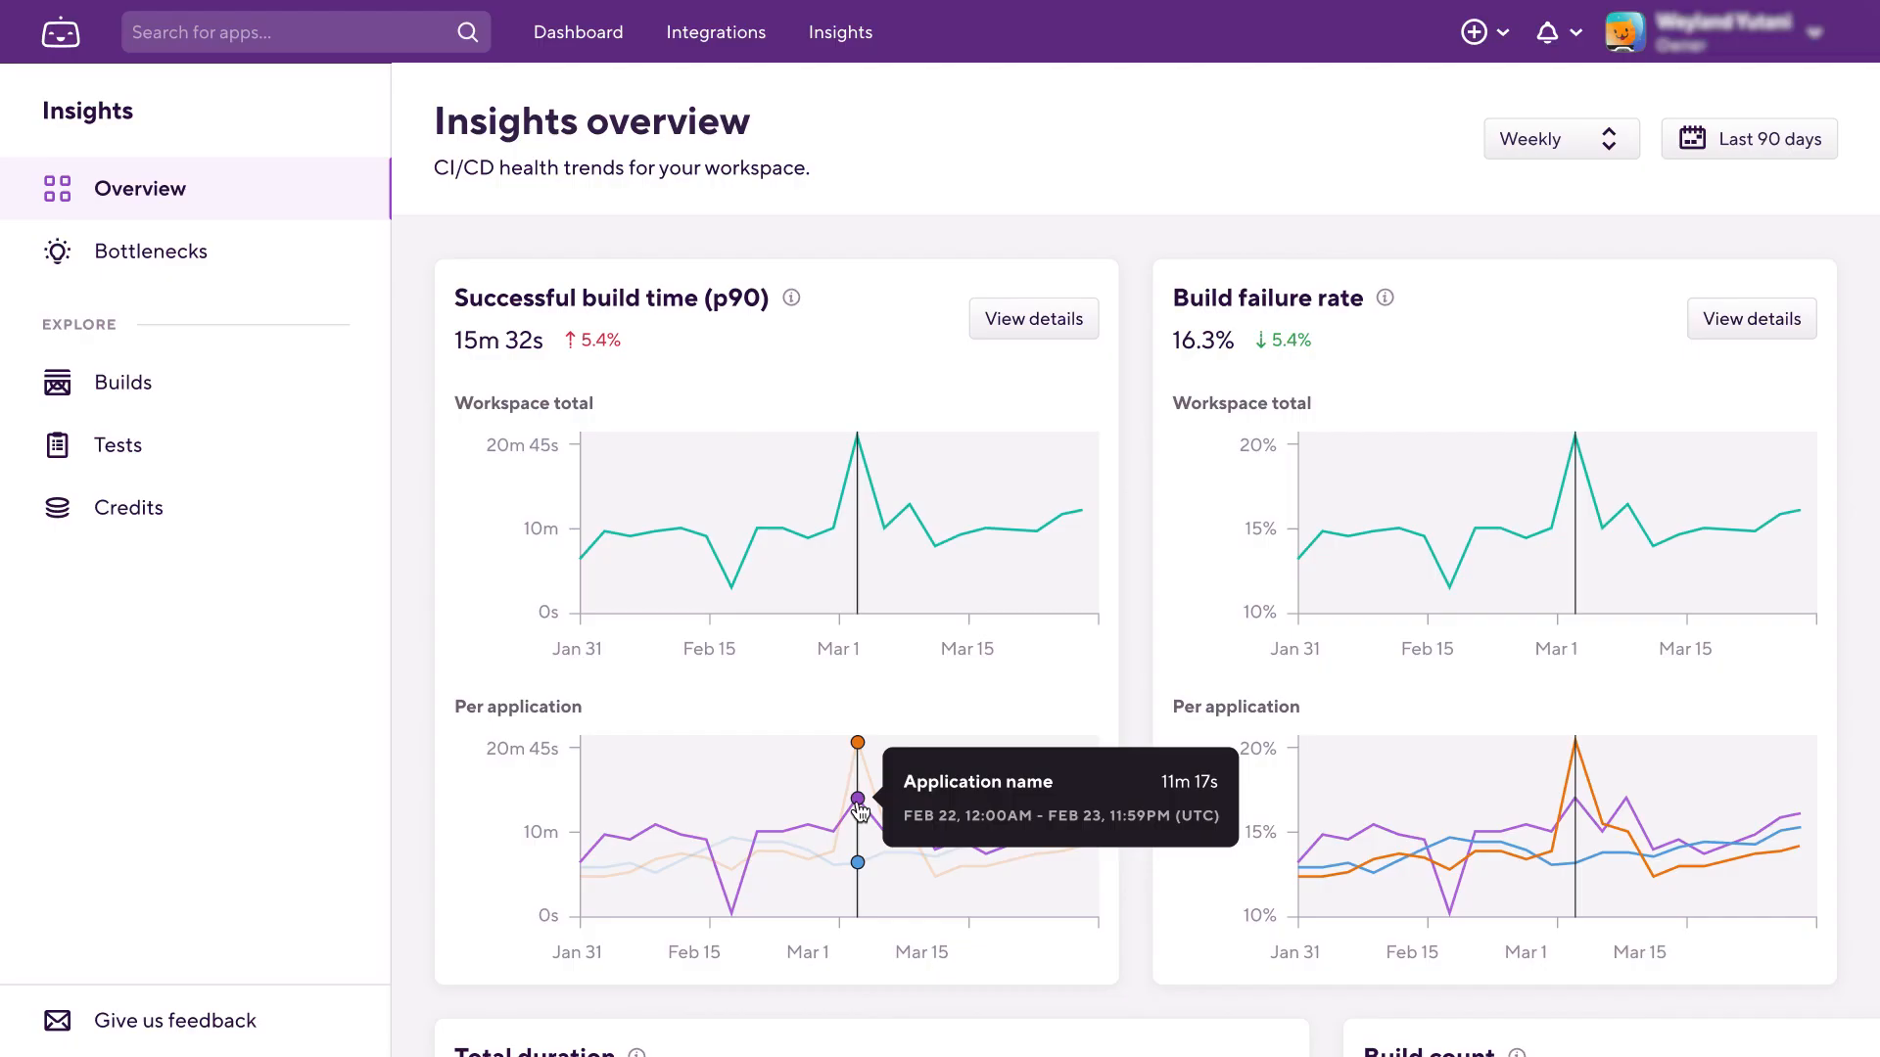